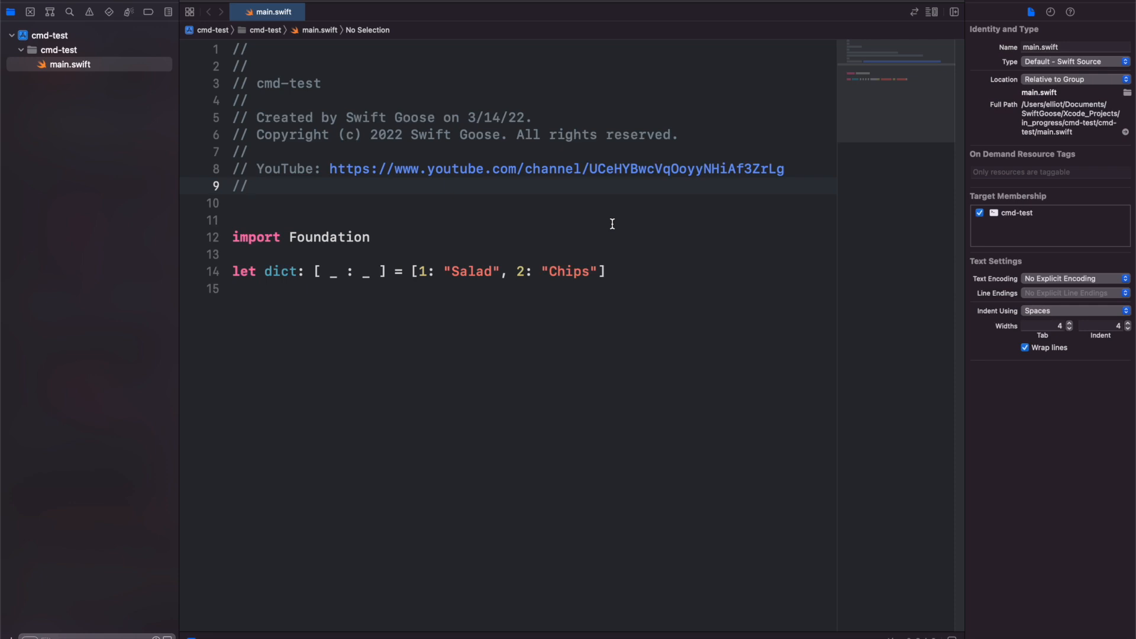
{"action": "mouse_move", "coordinate": [368, 209]}
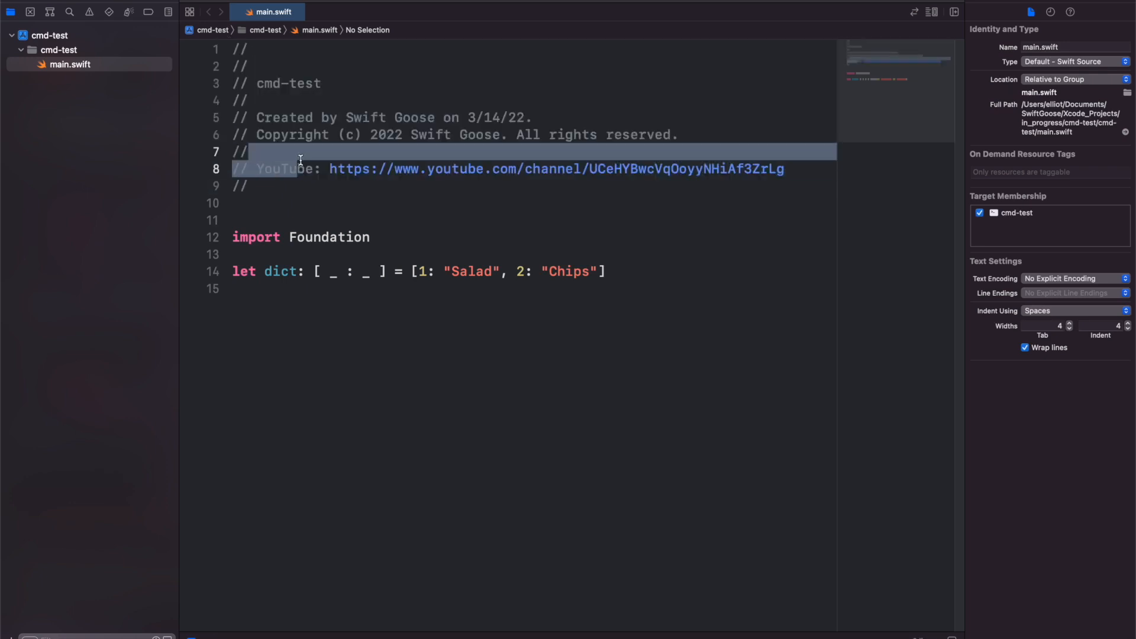
{"action": "mouse_move", "coordinate": [317, 185]}
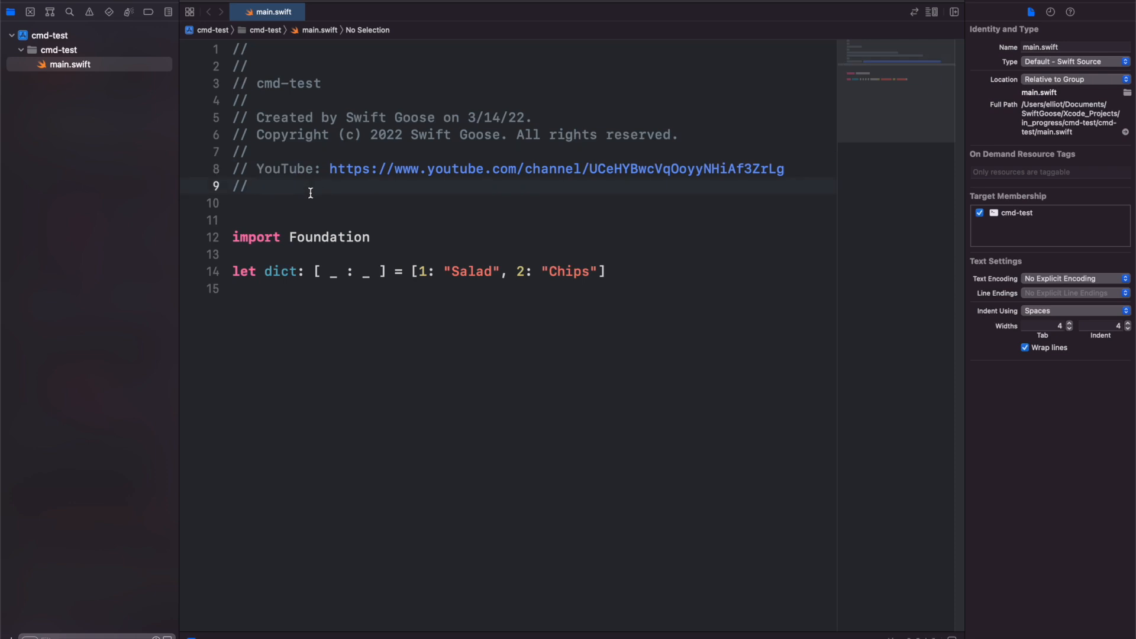
{"action": "mouse_move", "coordinate": [316, 190]}
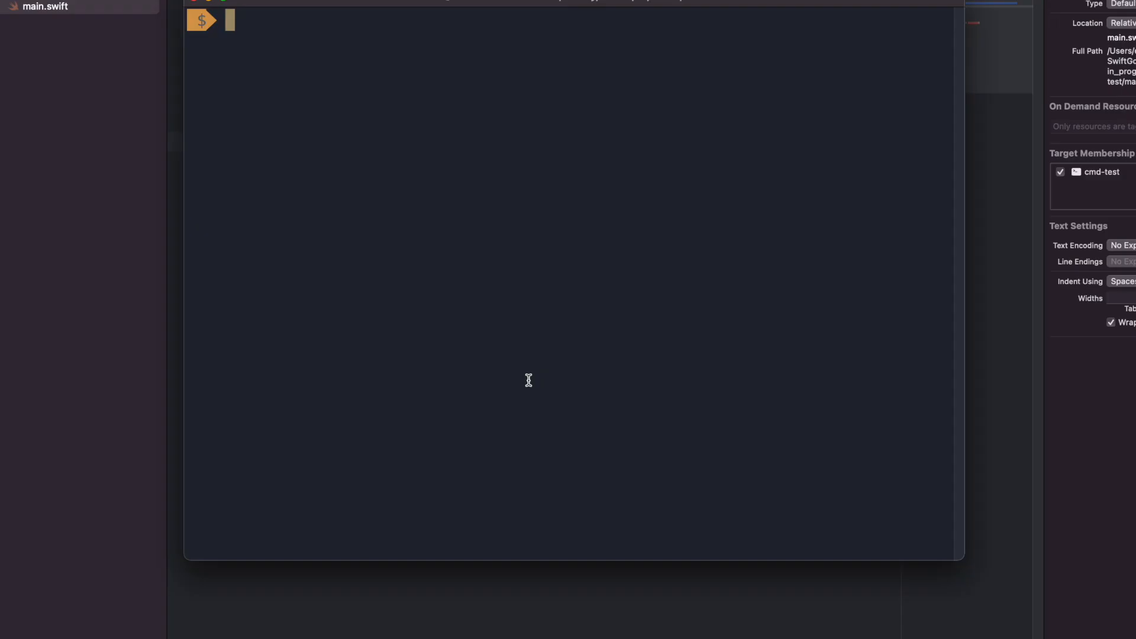
Create IDETemplateMacros.plist with touch in ~/Library/Developer/Xcode/UserData after listing the folder
{"action": "type", "text": "cd ~/Library/Developer/Xcode/UserData/"}
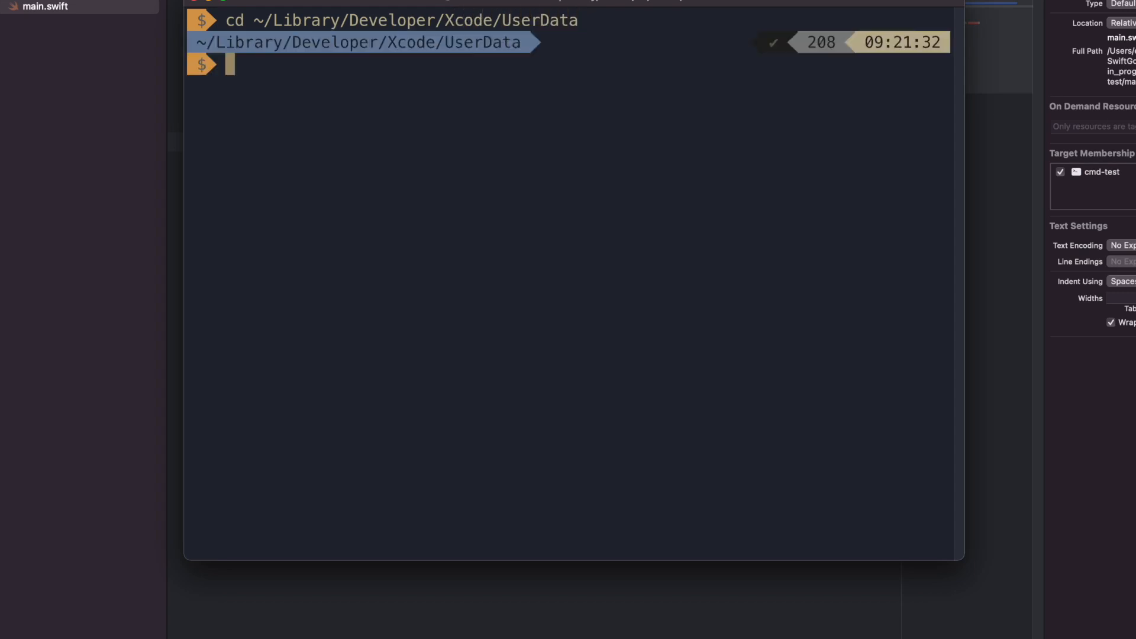
{"action": "type", "text": "ls"}
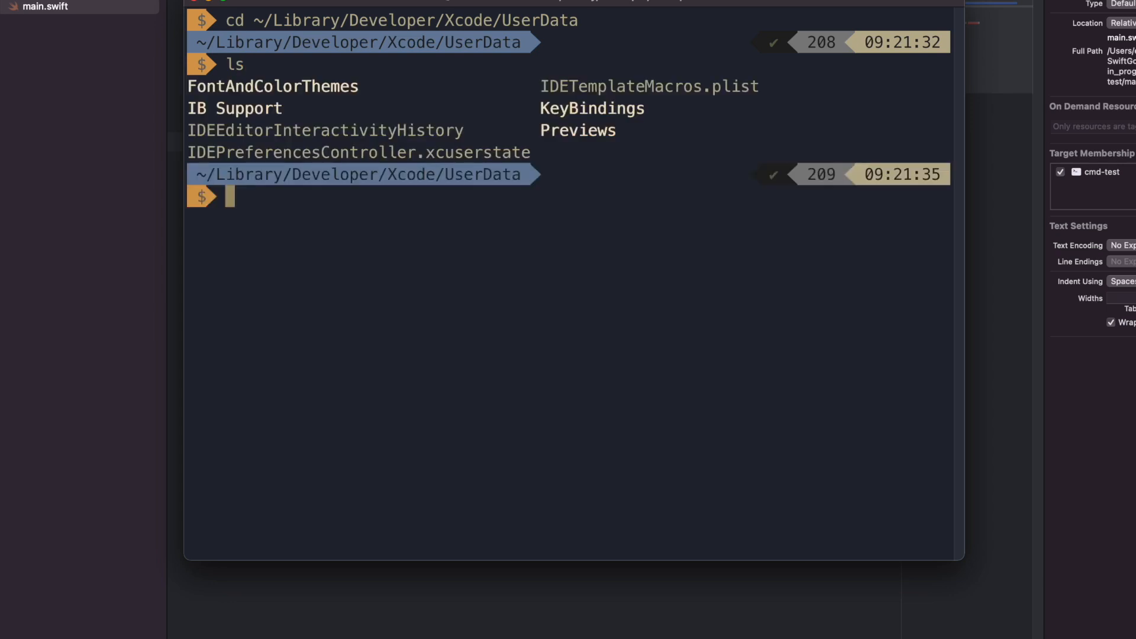
{"action": "mouse_move", "coordinate": [540, 85]}
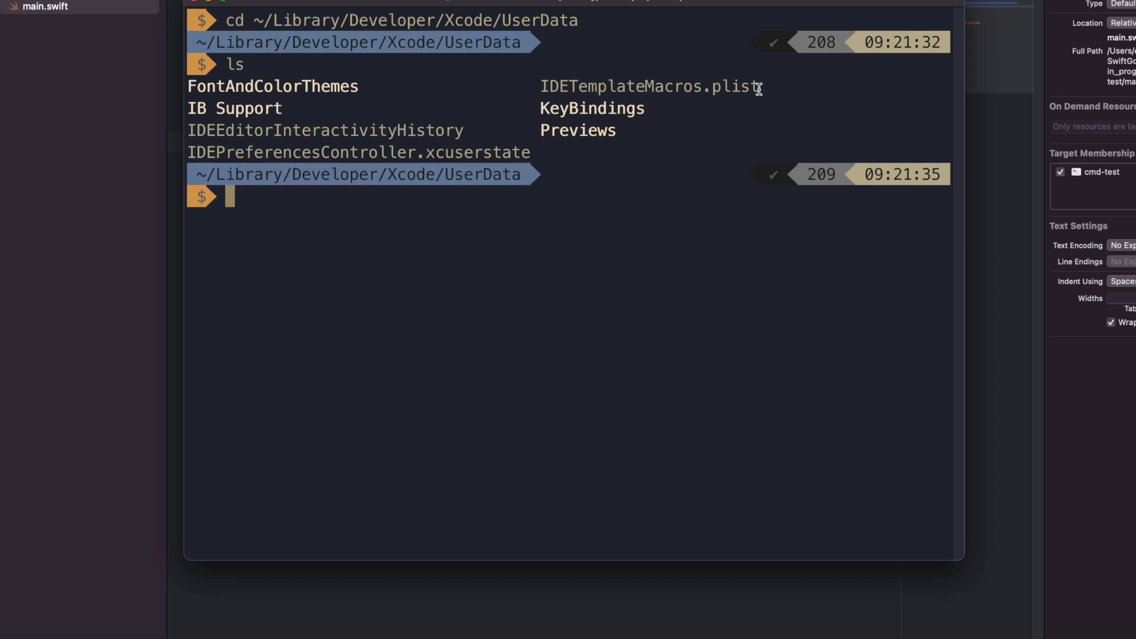
{"action": "mouse_move", "coordinate": [390, 231]}
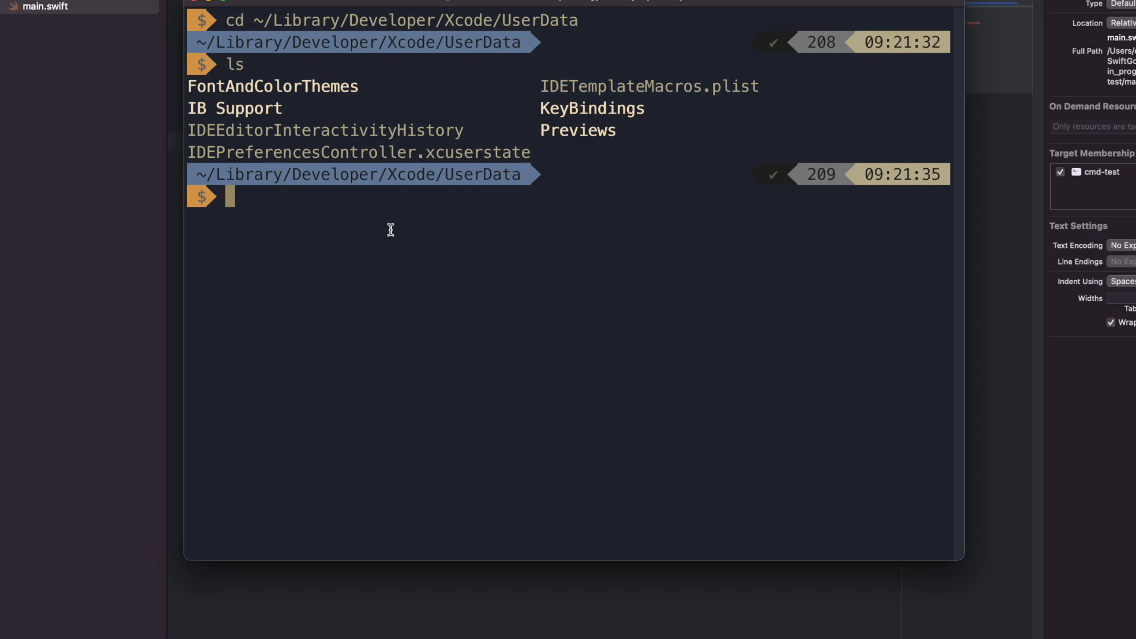
{"action": "type", "text": "touch IDETemplateMacros.plist"}
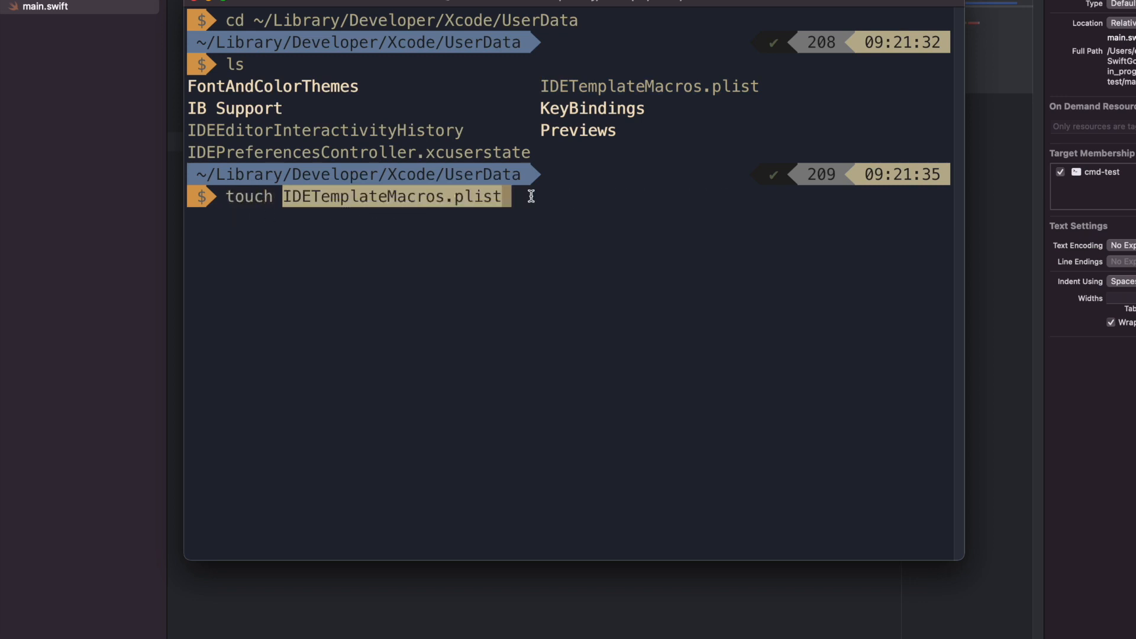
{"action": "key", "text": "Return"}
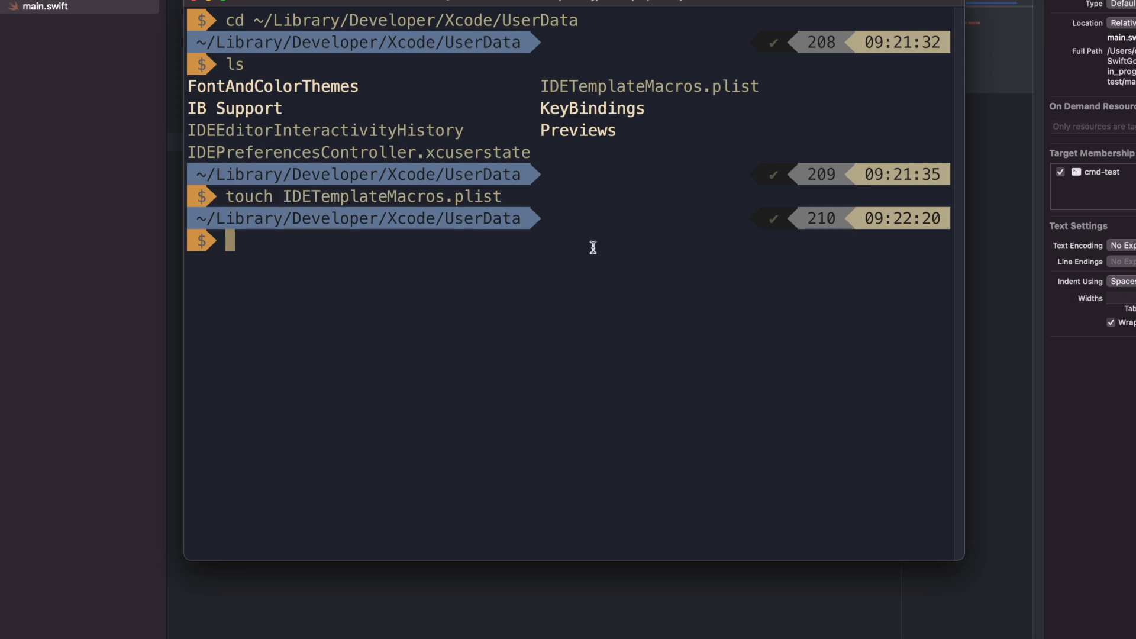
{"action": "mouse_move", "coordinate": [603, 314]}
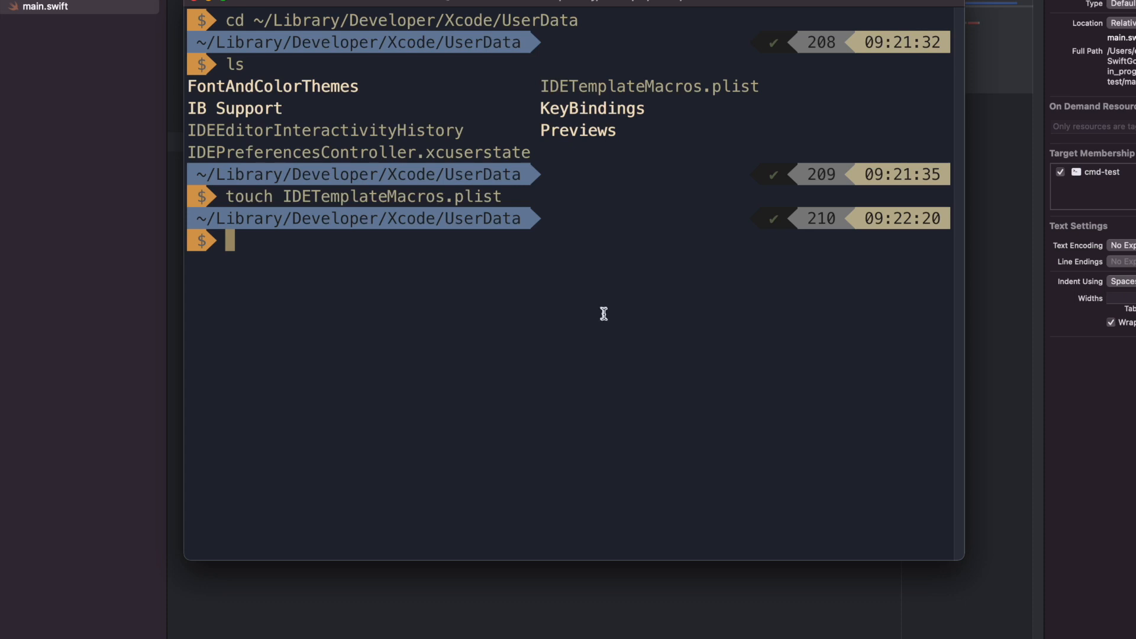
{"action": "right_click", "coordinate": [642, 624]}
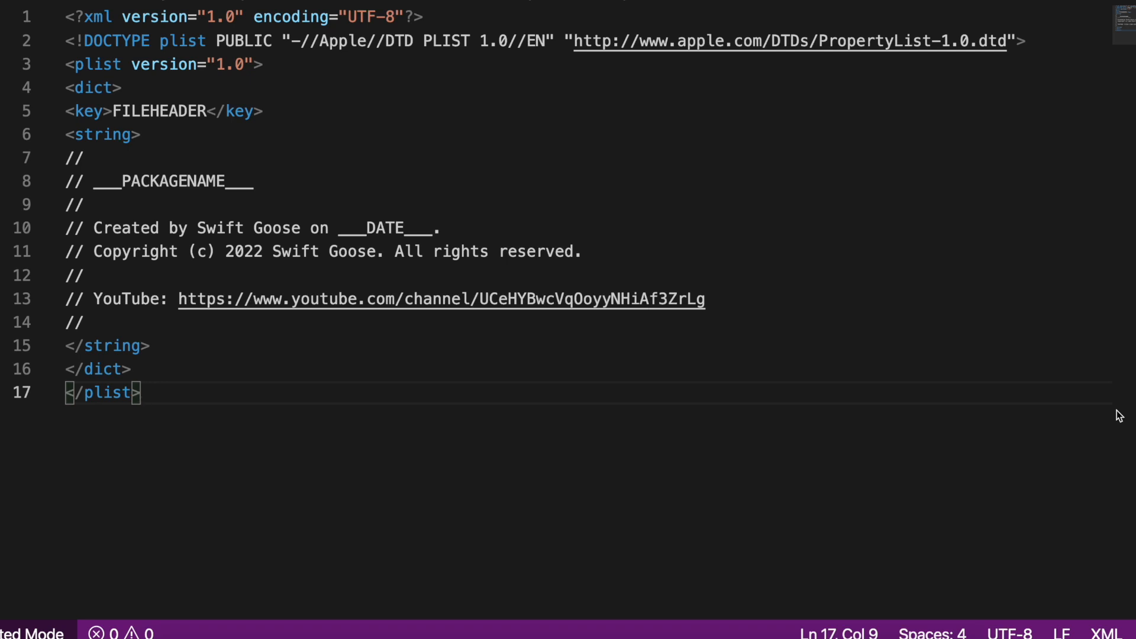
{"action": "mouse_move", "coordinate": [258, 185]}
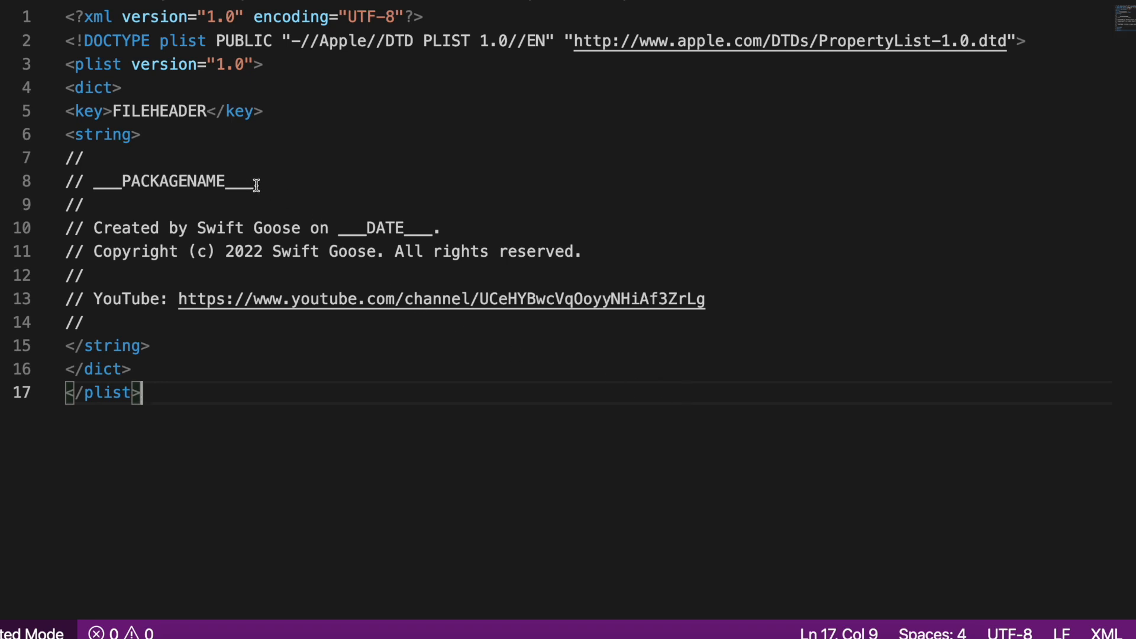
Select the ___PACKAGENAME___ macro on line 8 of IDETemplateMacros.plist in VS Code
{"action": "double_click", "coordinate": [239, 181]}
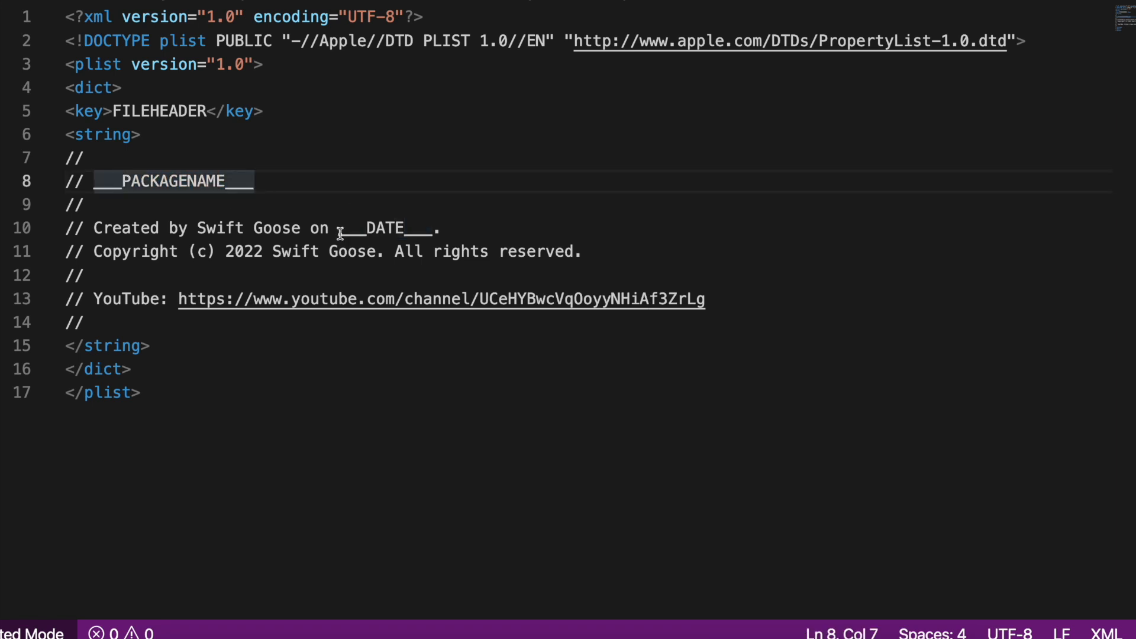
{"action": "mouse_move", "coordinate": [426, 227]}
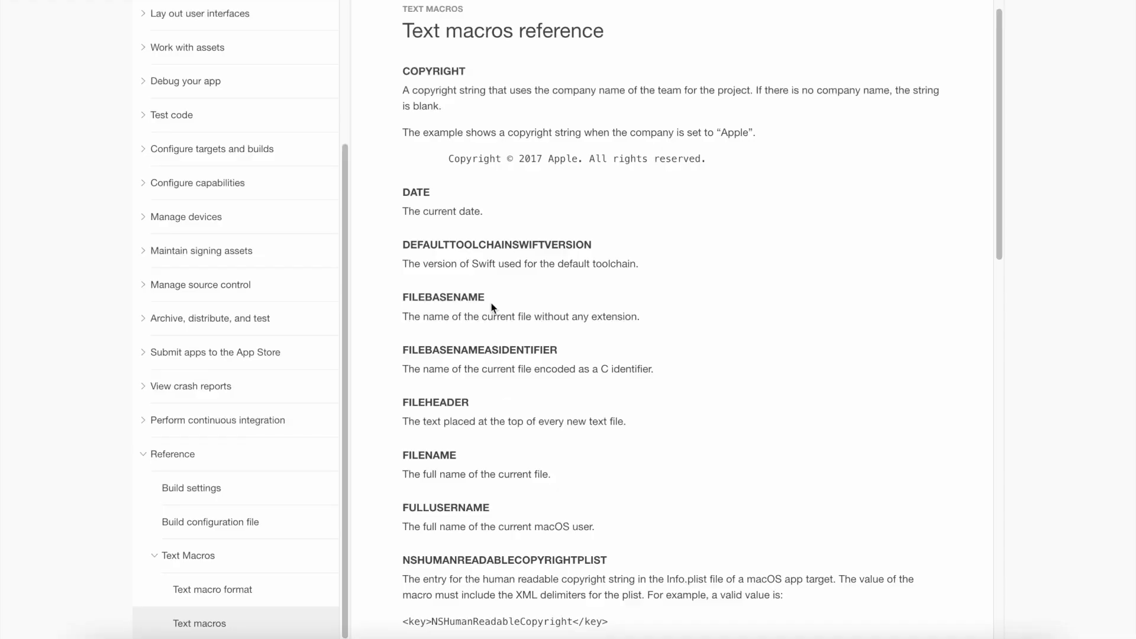
{"action": "mouse_move", "coordinate": [455, 303]}
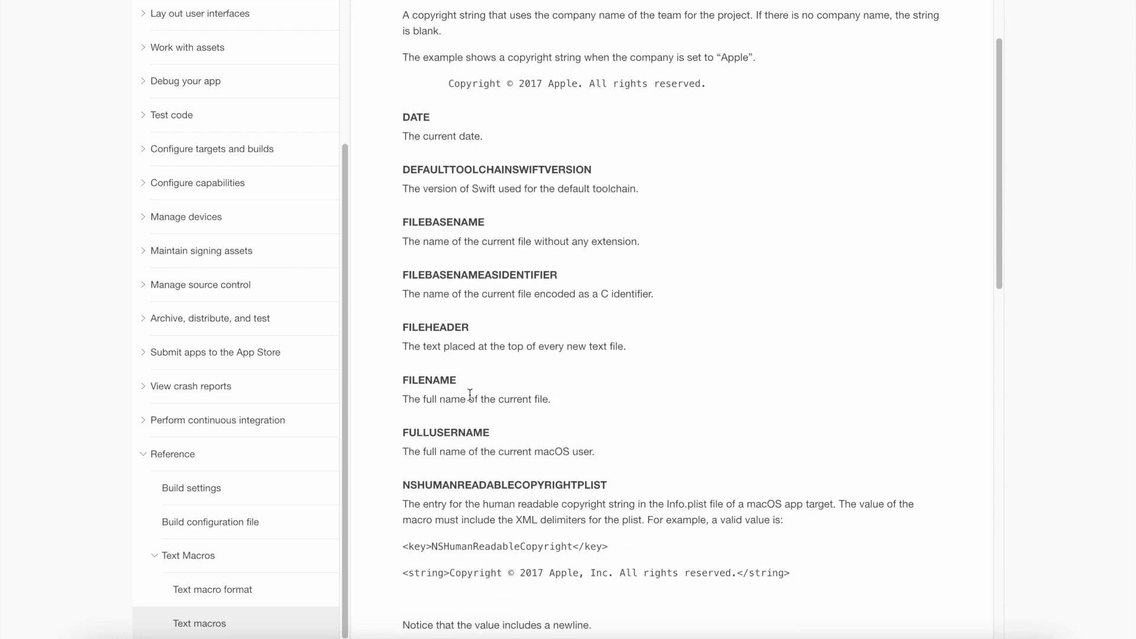
Scroll the Text macros reference down to the PRODUCTNAME, PROJECTNAME and TIME entries
{"action": "scroll", "scroll_direction": "down", "scroll_amount": 3}
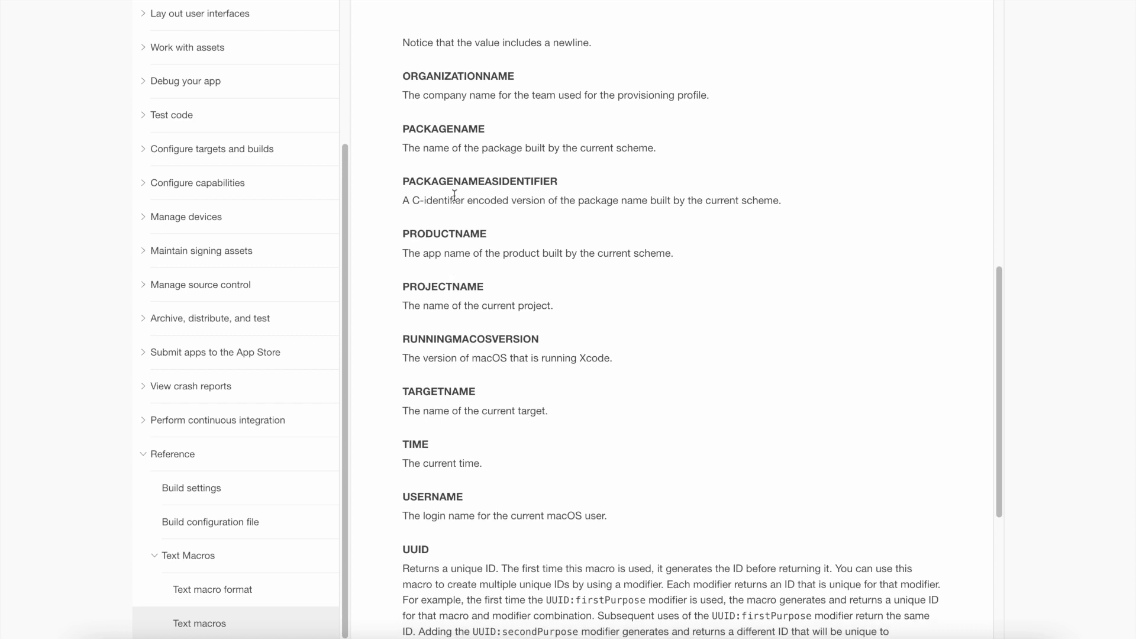
{"action": "mouse_move", "coordinate": [484, 430]}
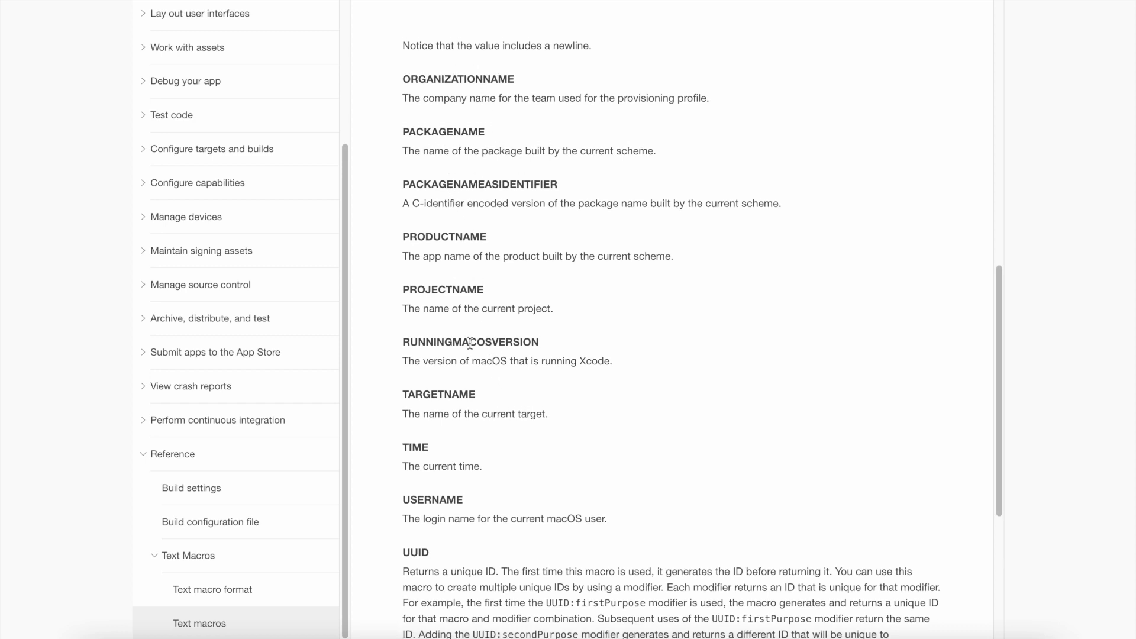
{"action": "mouse_move", "coordinate": [491, 332]}
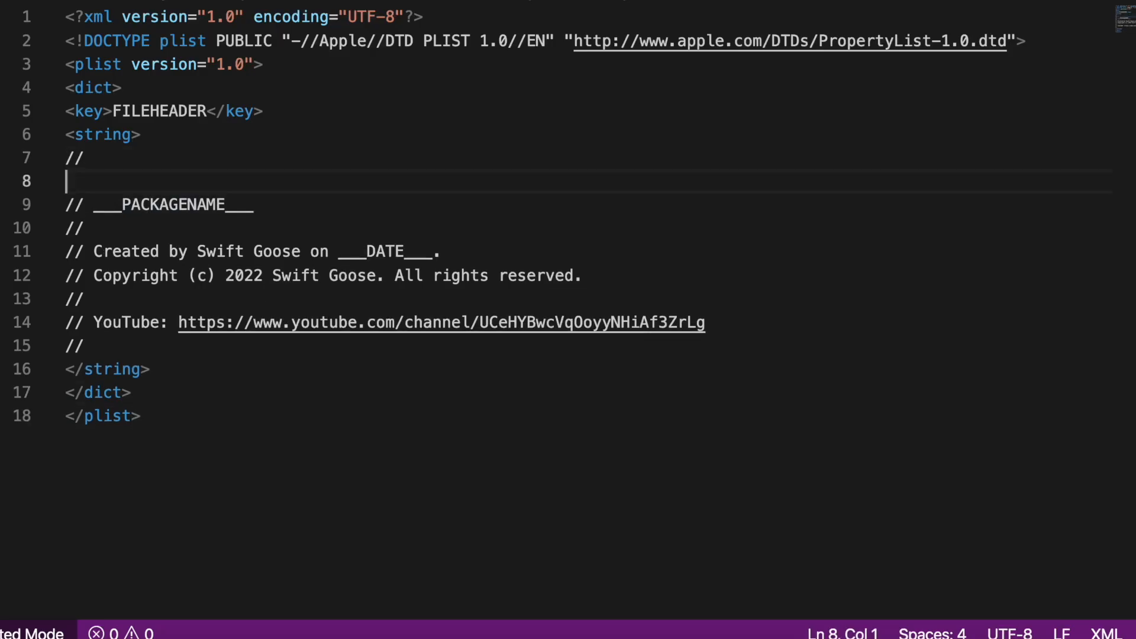
Add 'Product:' and 'Project:' macro lines and append 'AT ___TIME___' to the date line
{"action": "type", "text": "___PRODUCTNAME___"}
{"action": "type", "text": "// ___PROJECTNAME___"}
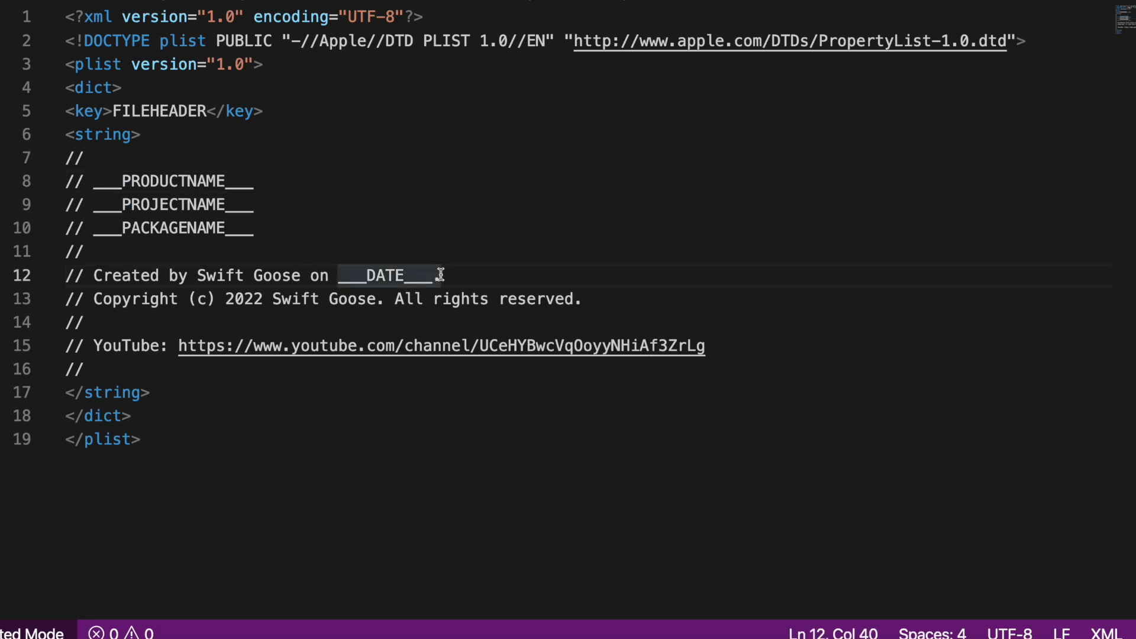
{"action": "type", "text": "AT"}
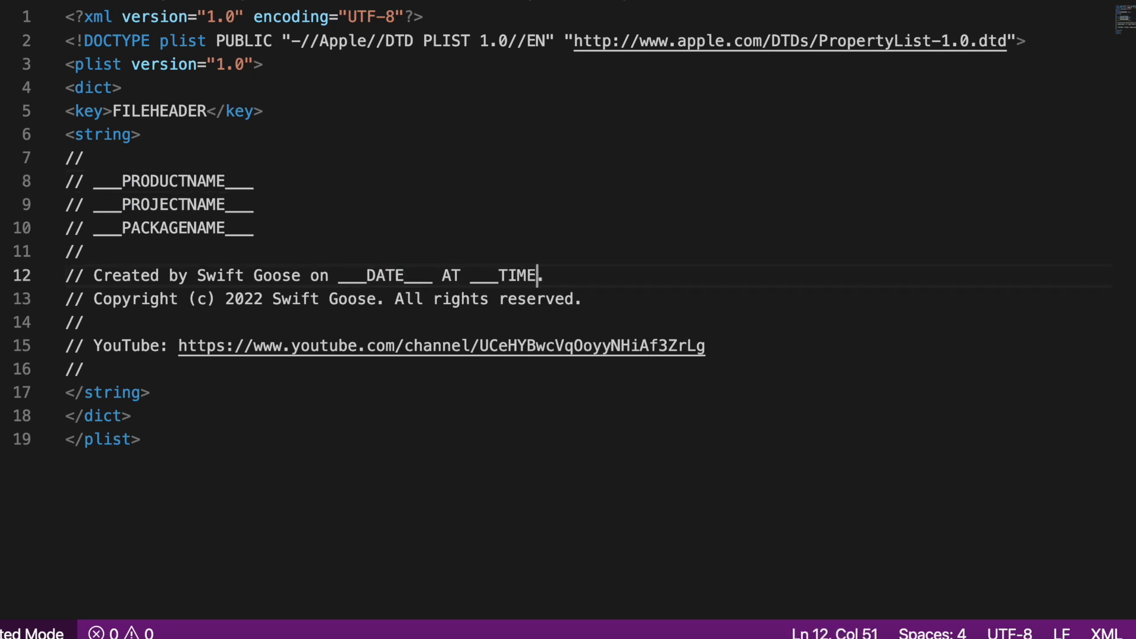
{"action": "type", "text": "___"}
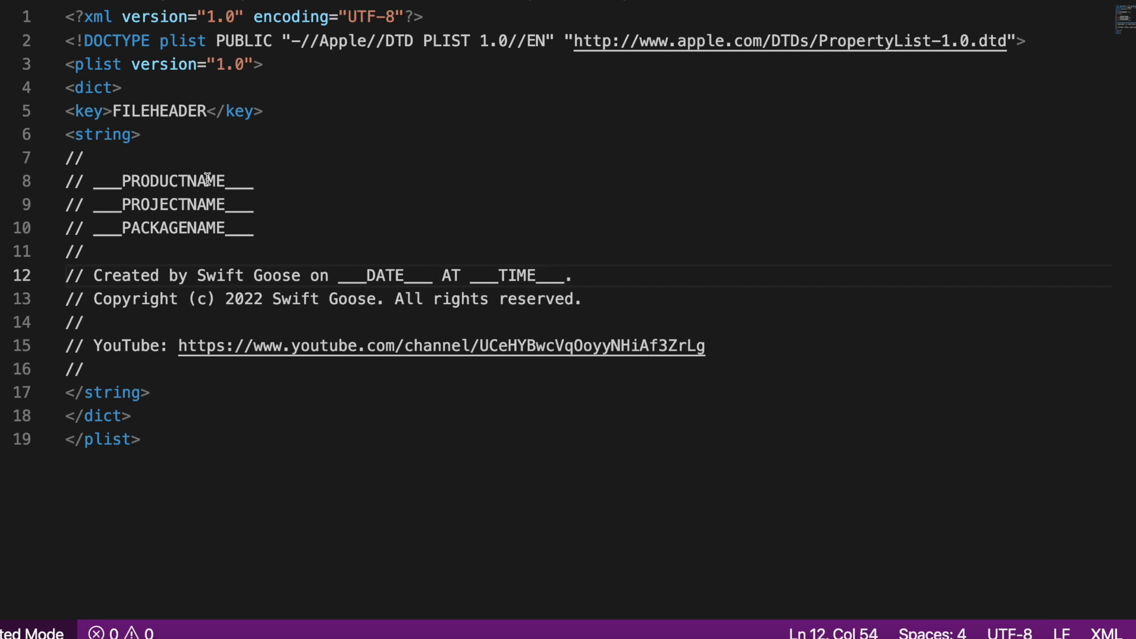
{"action": "double_click", "coordinate": [171, 181]}
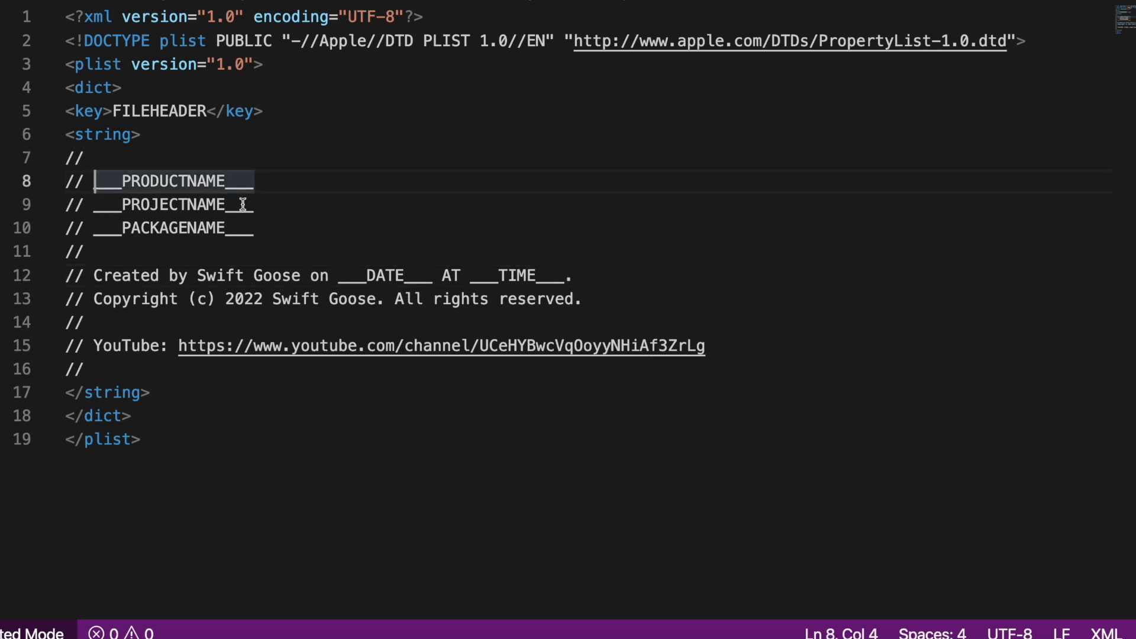
{"action": "type", "text": "Product:"}
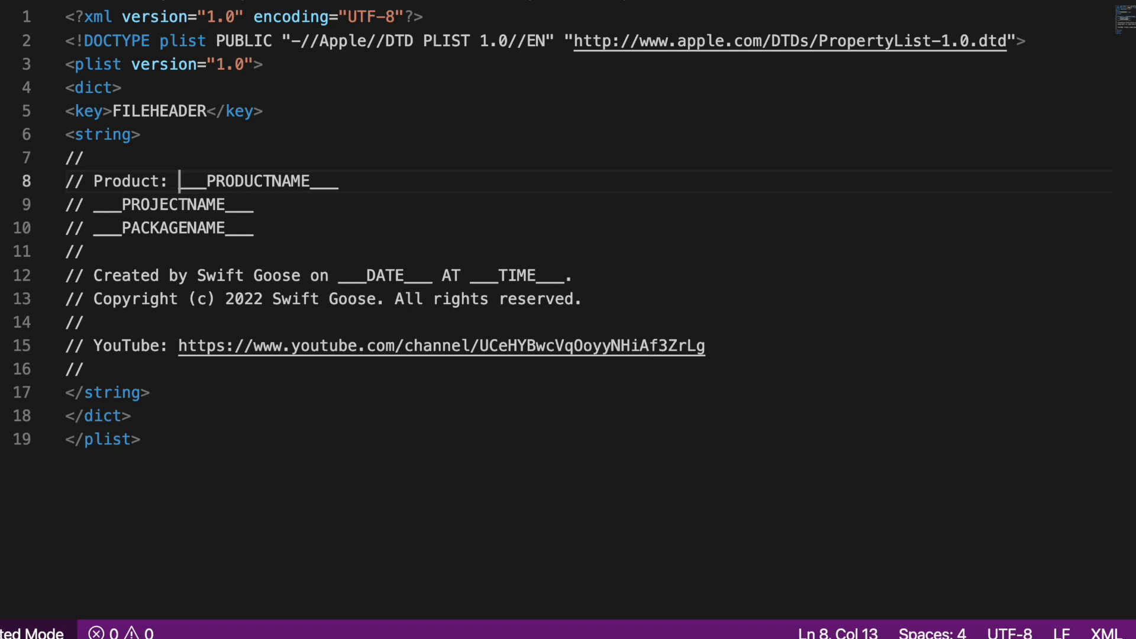
{"action": "type", "text": "Project:"}
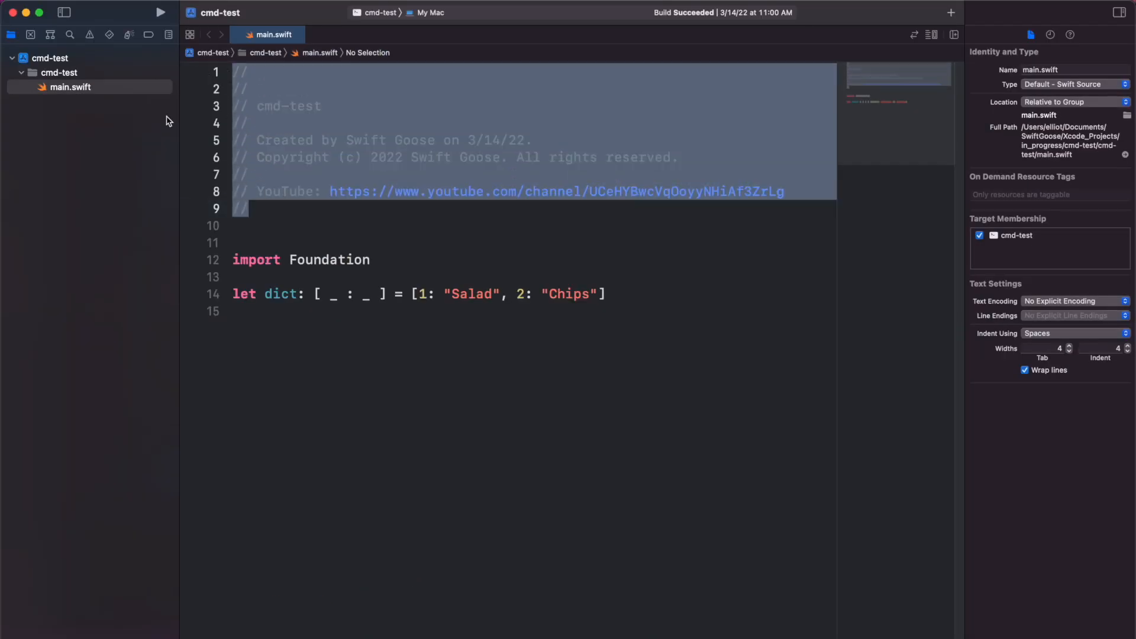
Start a new file in cmd-test using the macOS Swift File template
{"action": "left_click", "coordinate": [951, 13]}
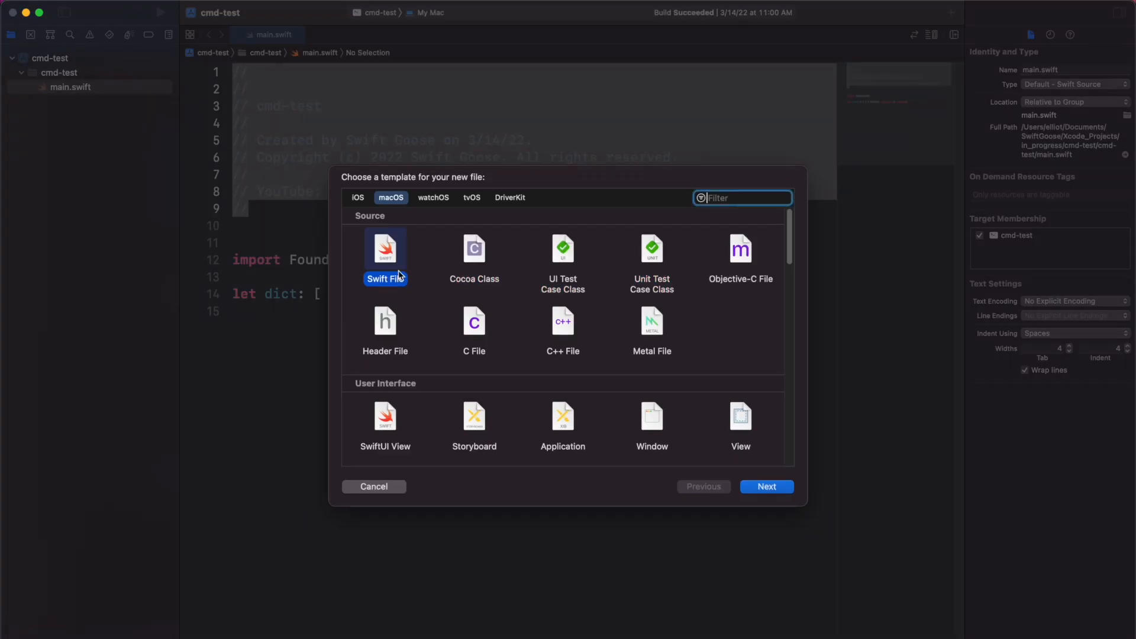
{"action": "left_click", "coordinate": [765, 487]}
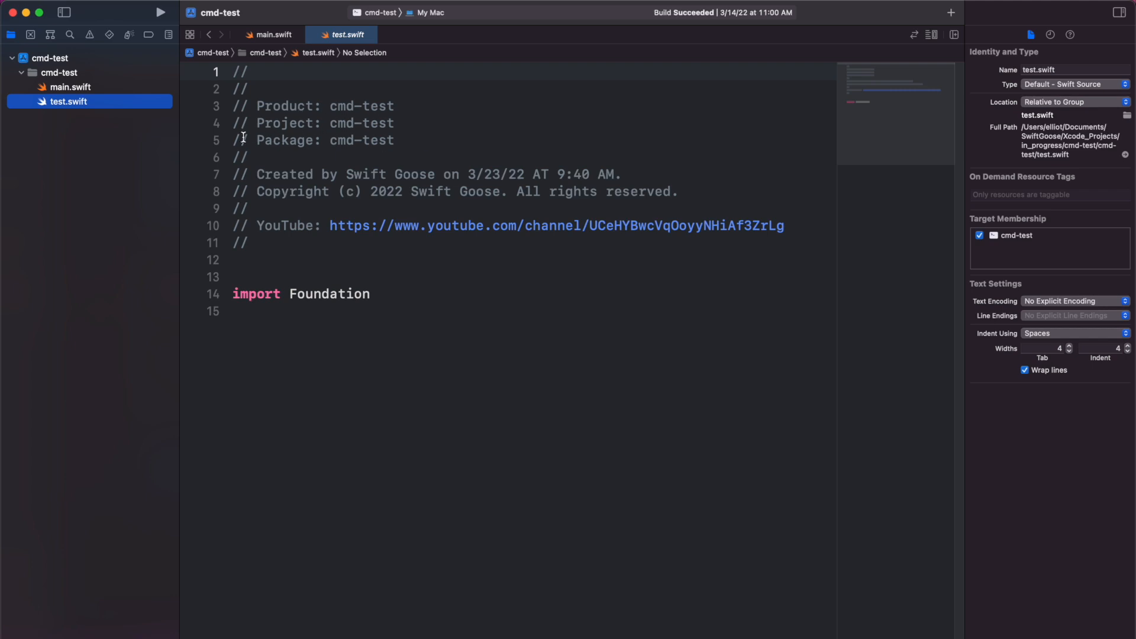
{"action": "mouse_move", "coordinate": [336, 149]}
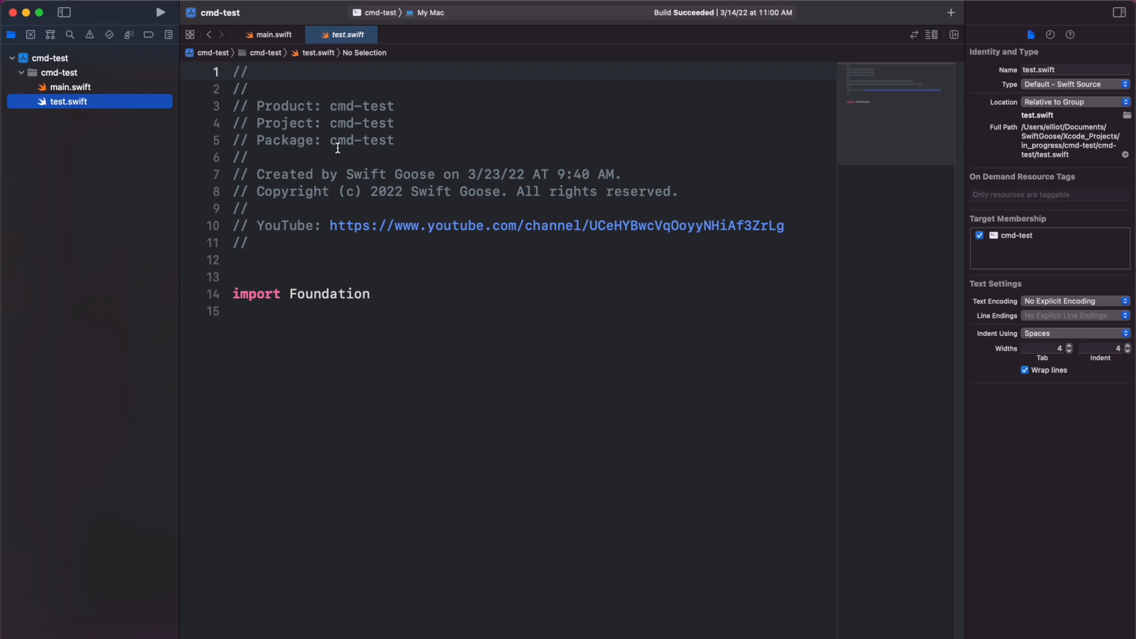
{"action": "mouse_move", "coordinate": [559, 179]}
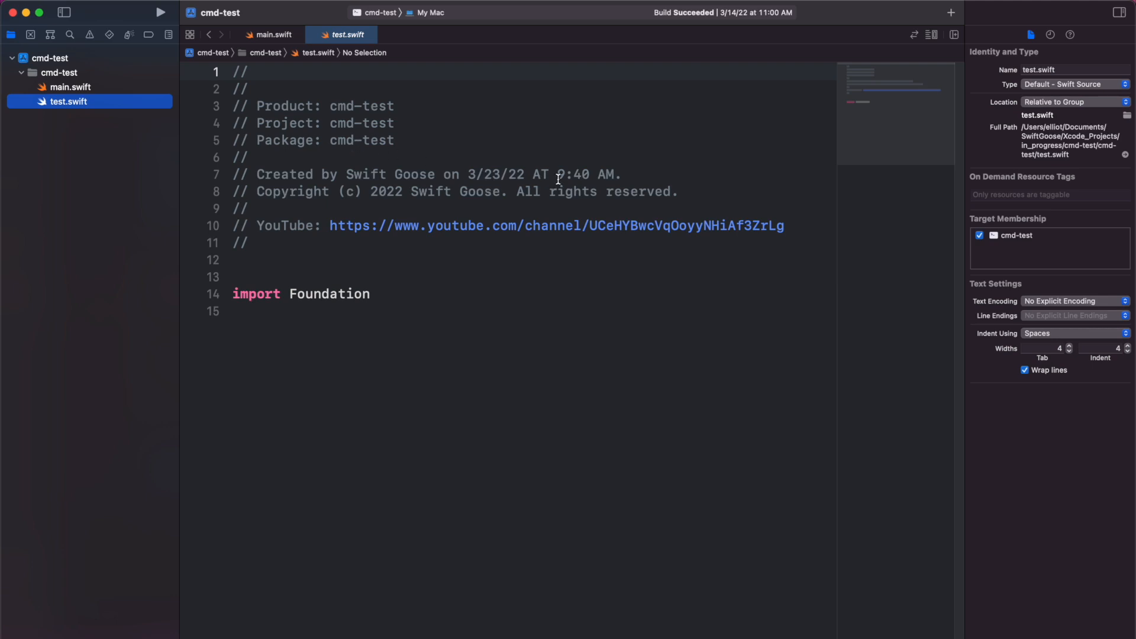